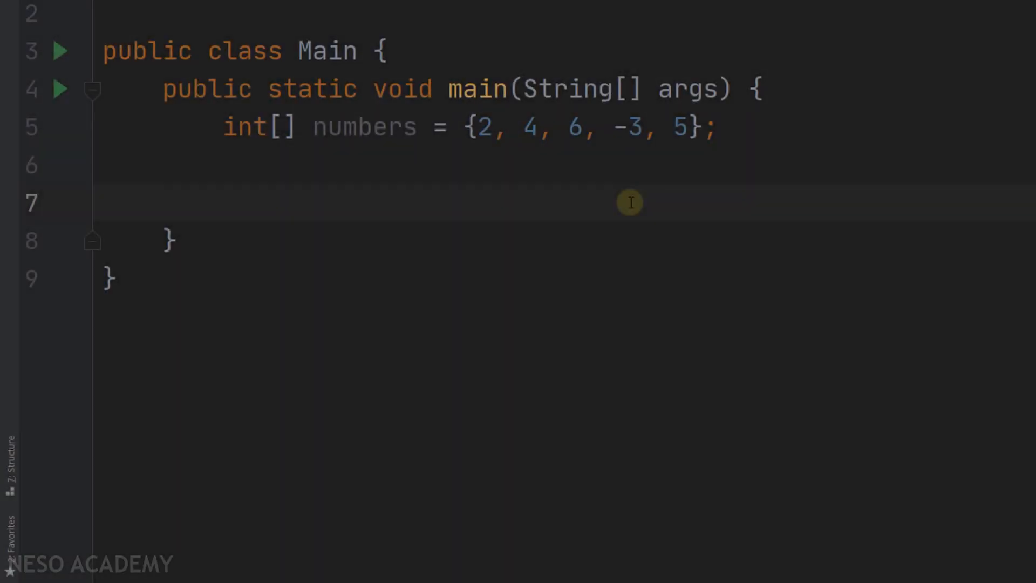
Write 'int min = numbers[0];' and 'int max = numbers[0];' on the empty line in main
click(708, 127)
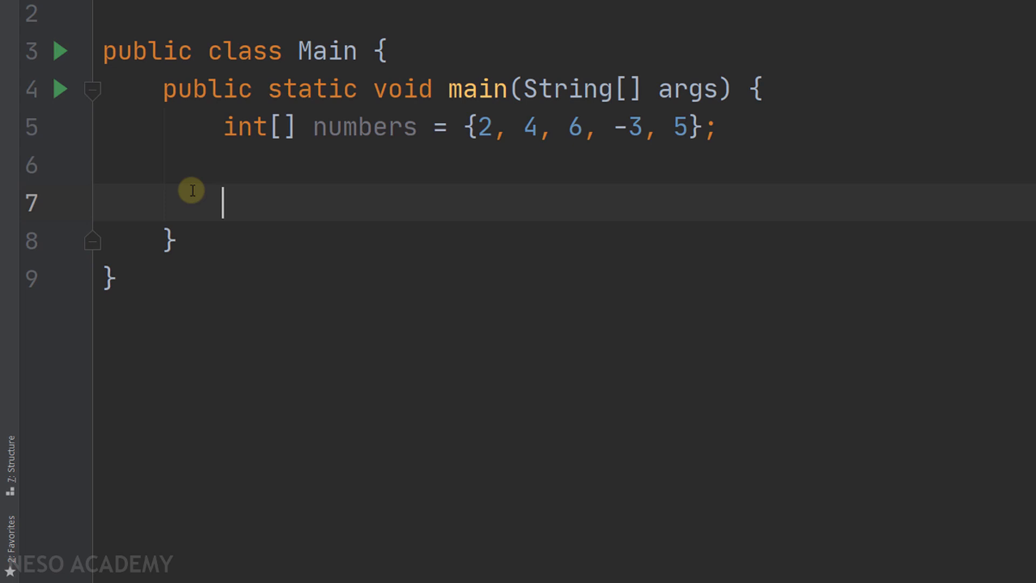
text(int mi)
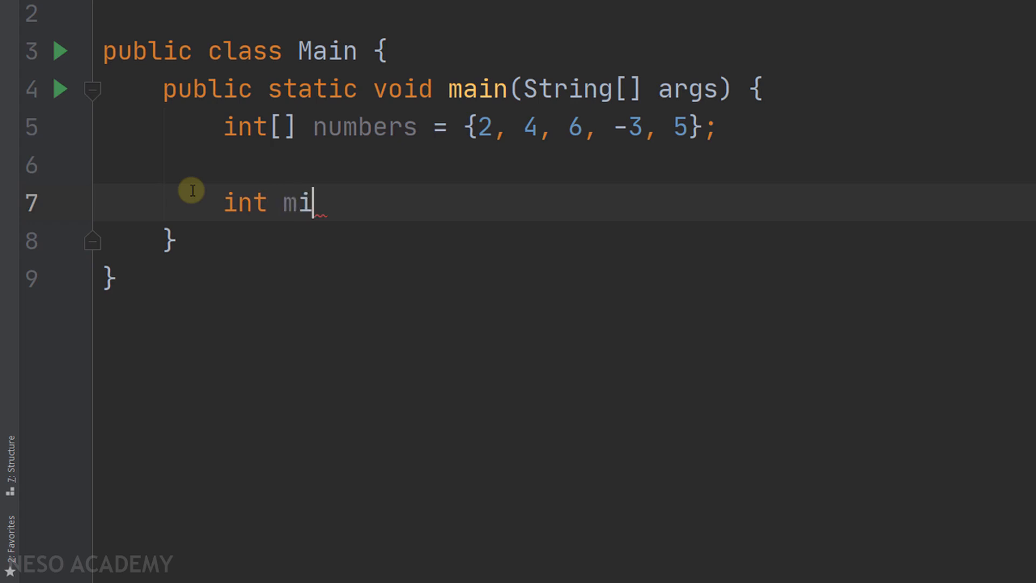
text(n = numbers)
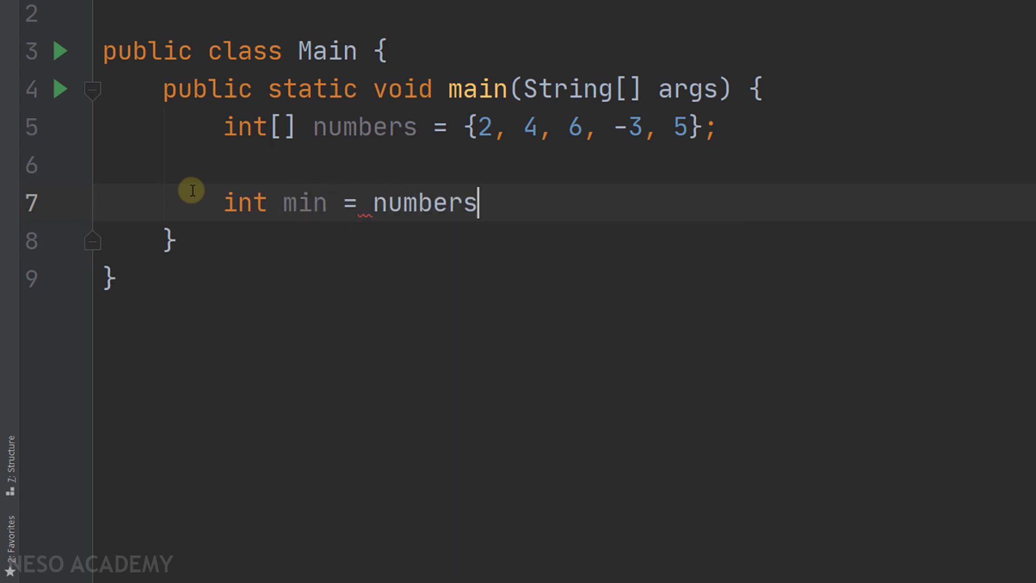
text([0];)
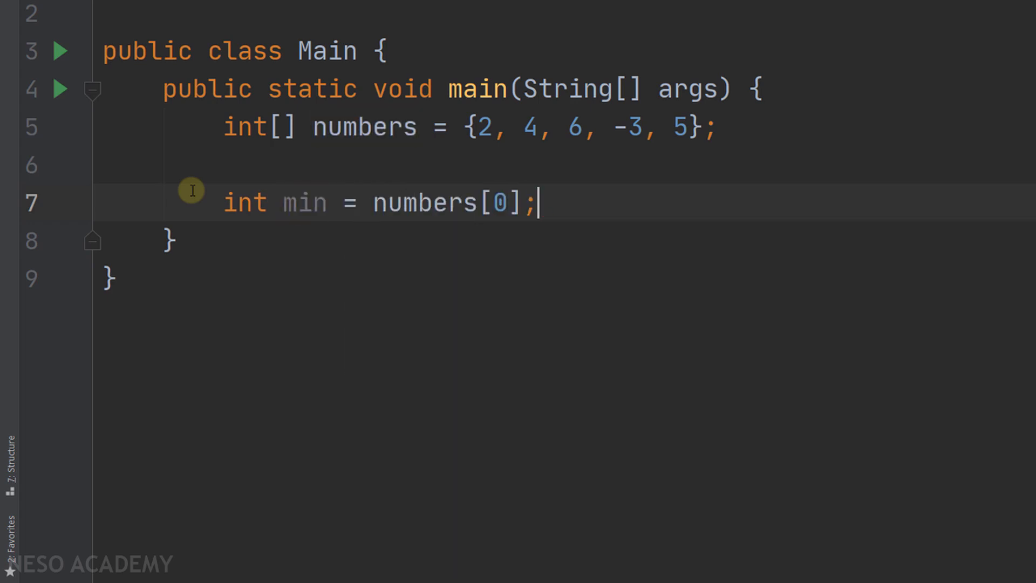
text(int max =)
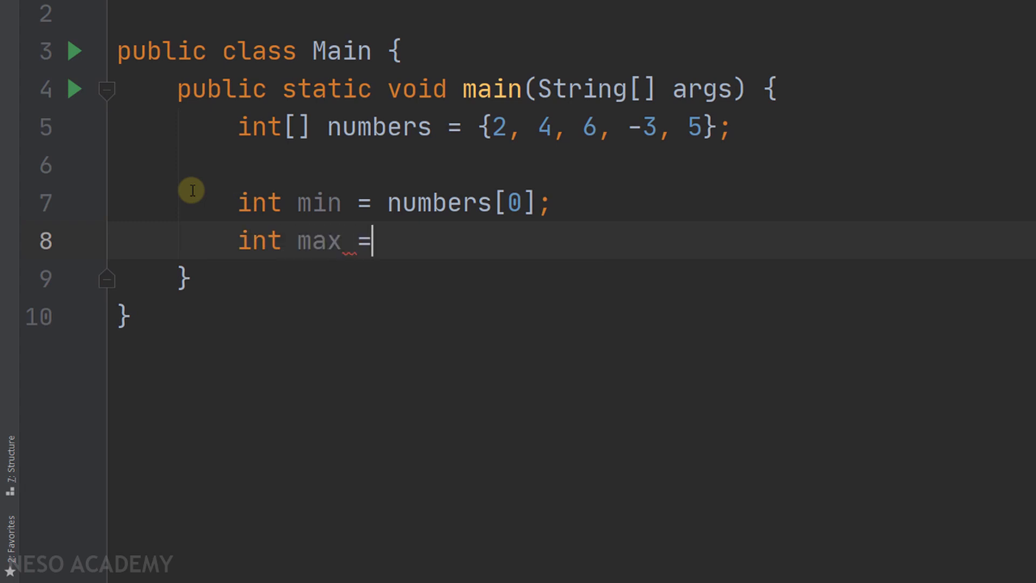
text(numbers[0];)
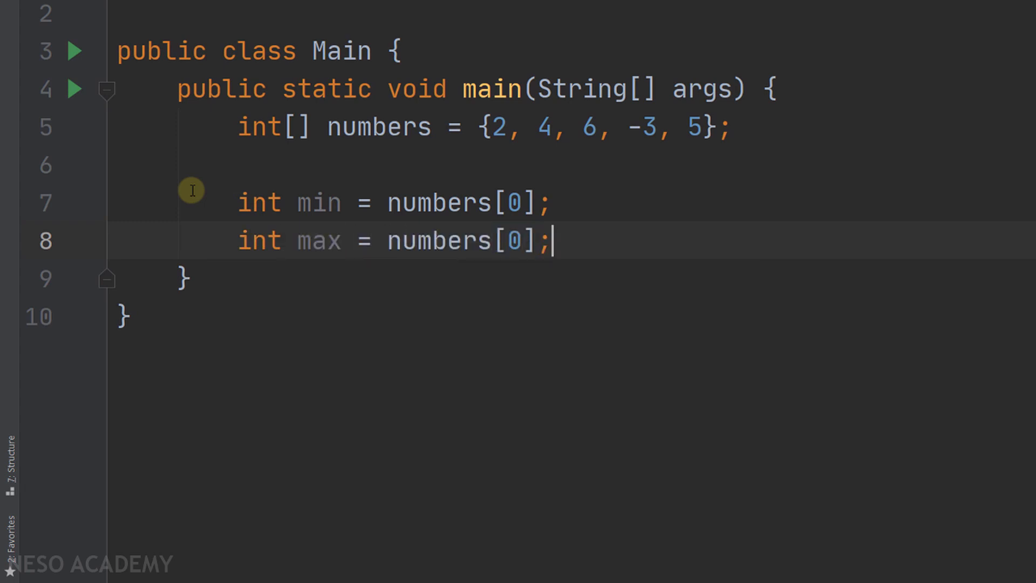
key(enter)
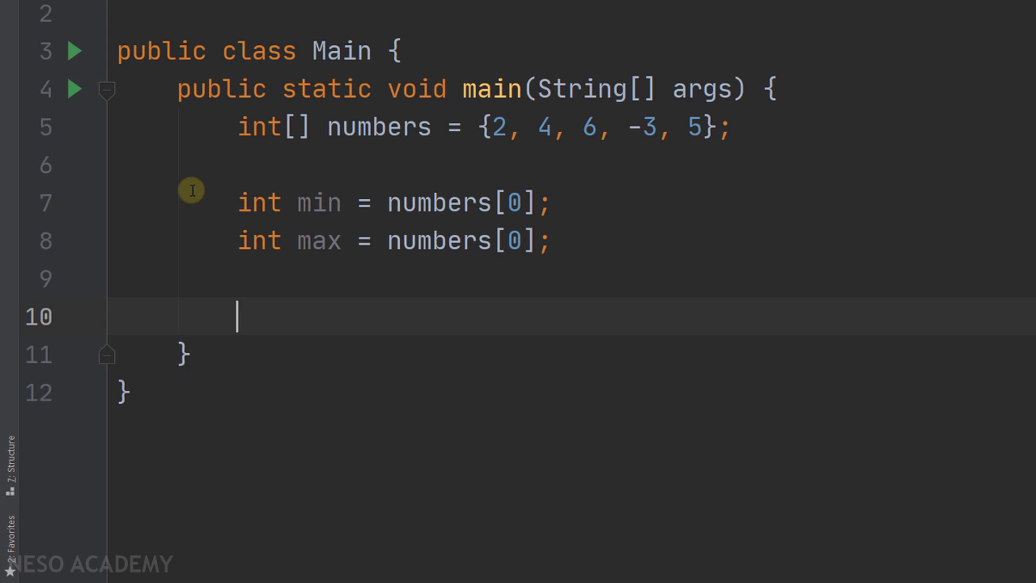
Write 'for(int i = 1; i < numbers.length; i++) {' with the brace auto-closed
text(for(int)
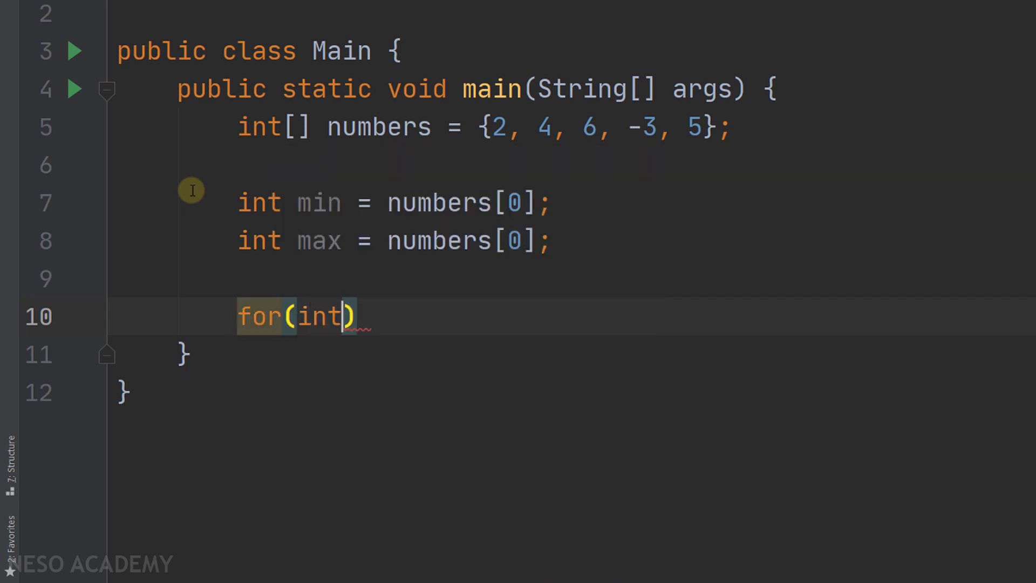
text(i = 1;)
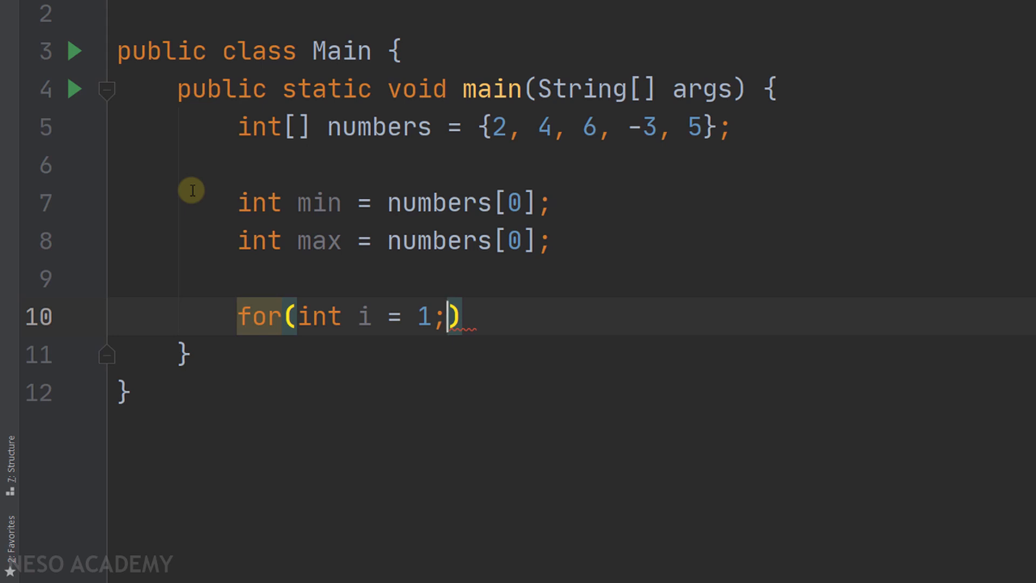
text(i)
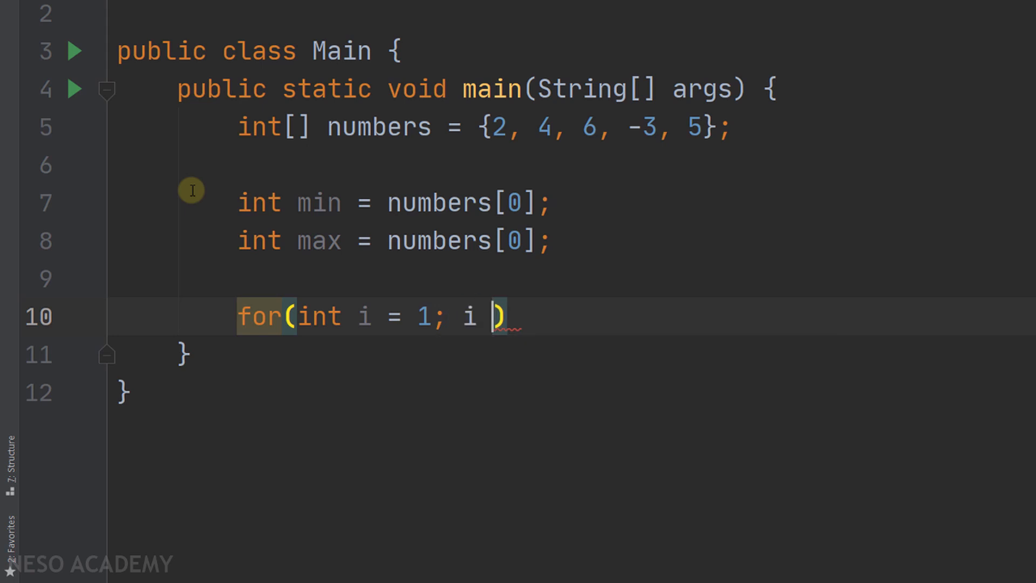
text(< numbers.length; i++)
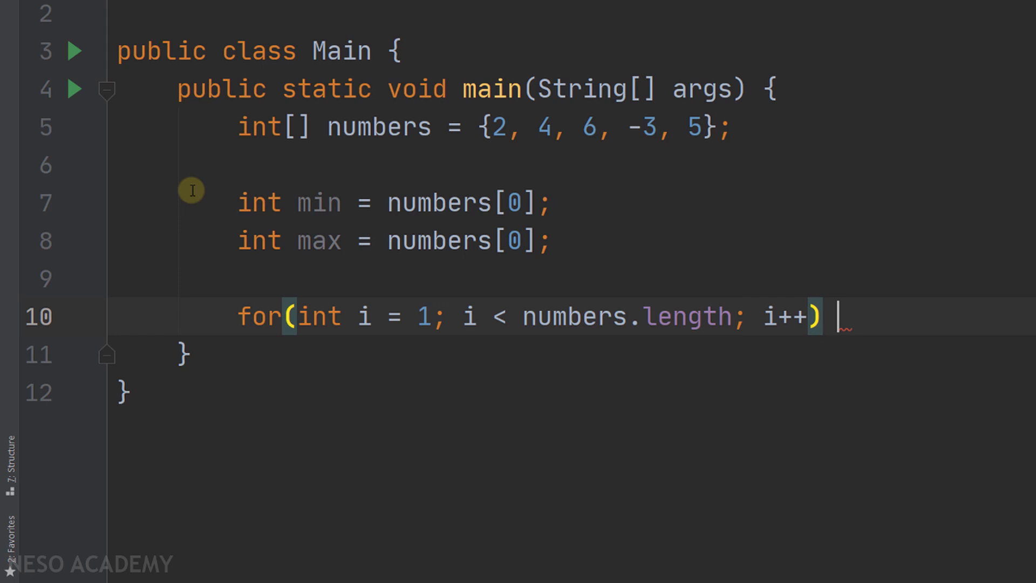
text({)
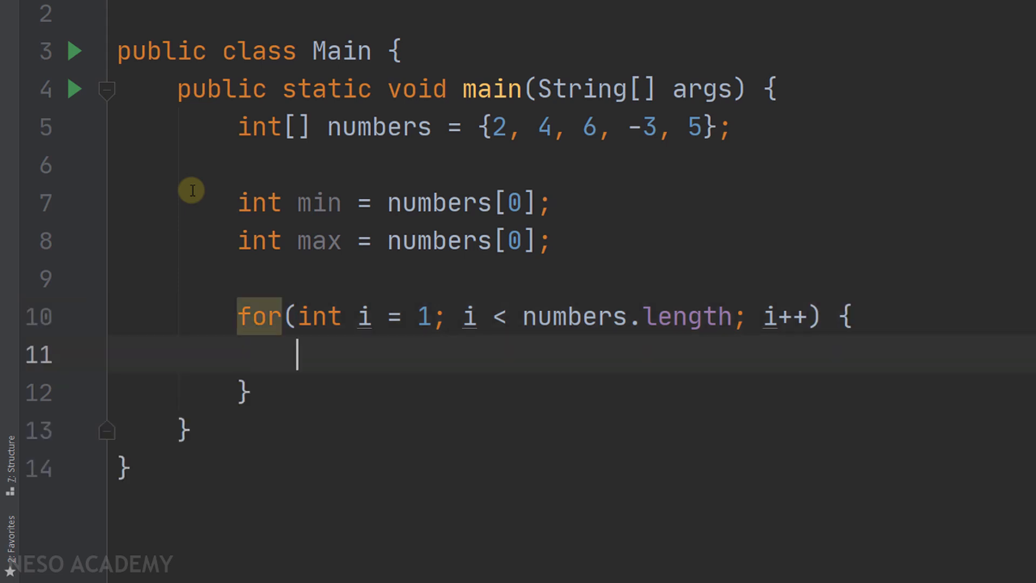
Write 'max = (numbers[i] > max) ? numbers[i] : max;' in the loop body
text(max)
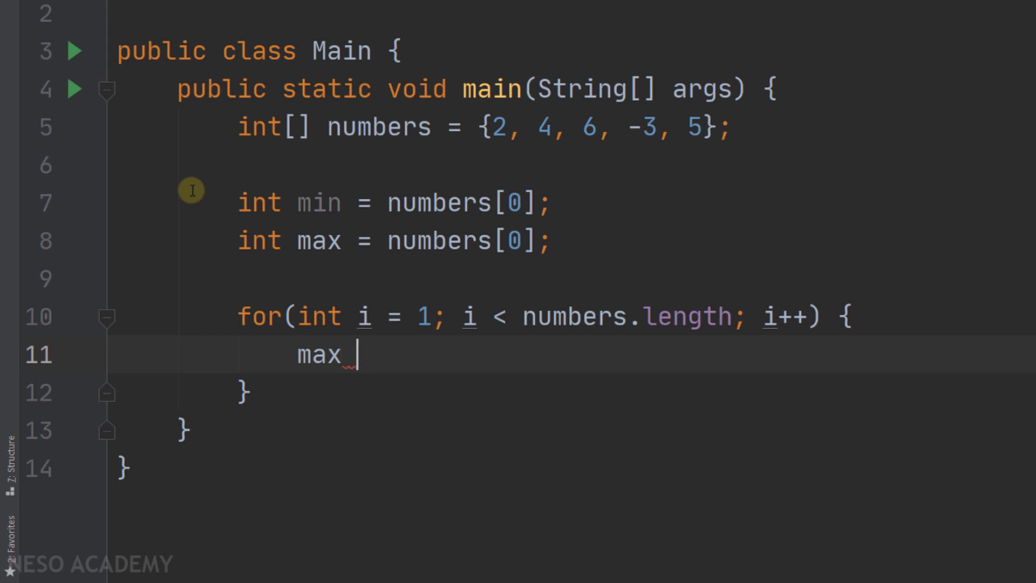
text(=)
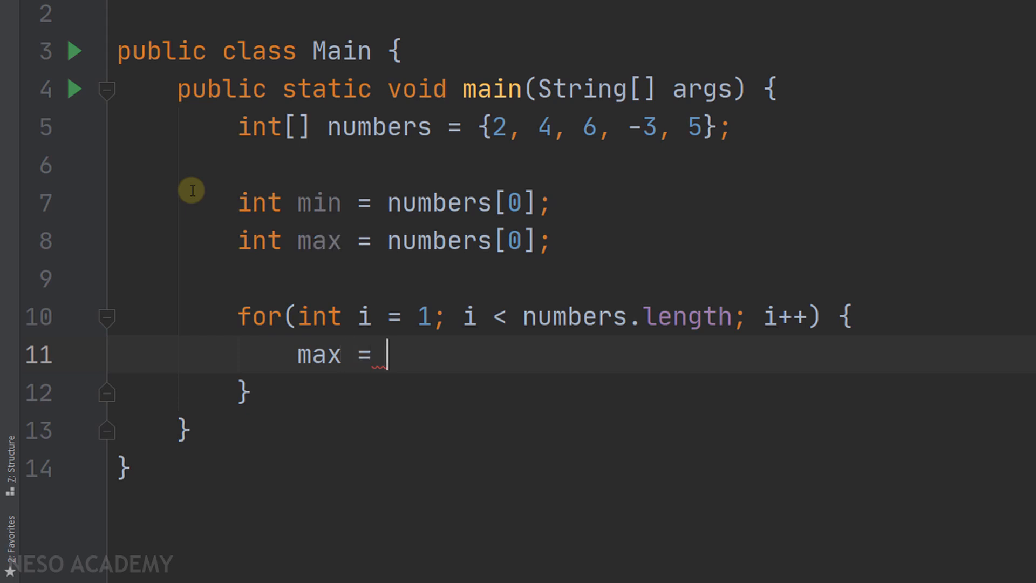
text((numbers[i] > ma)
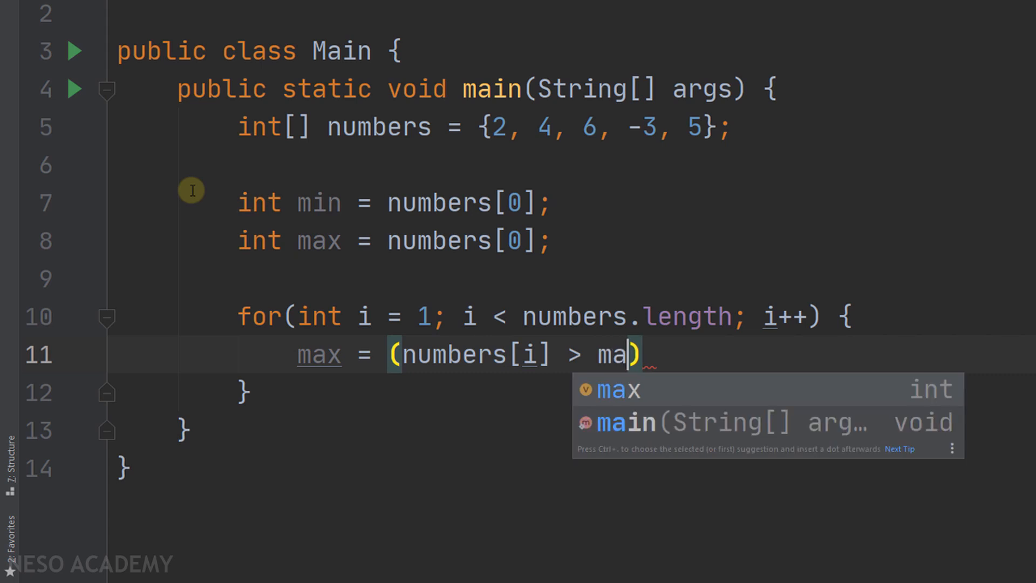
key(Tab)
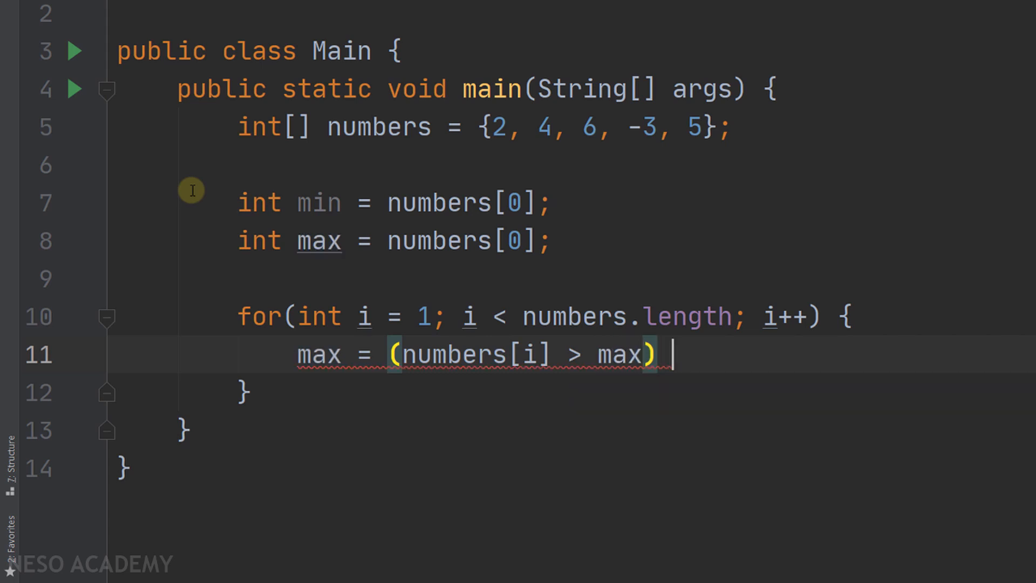
text(?)
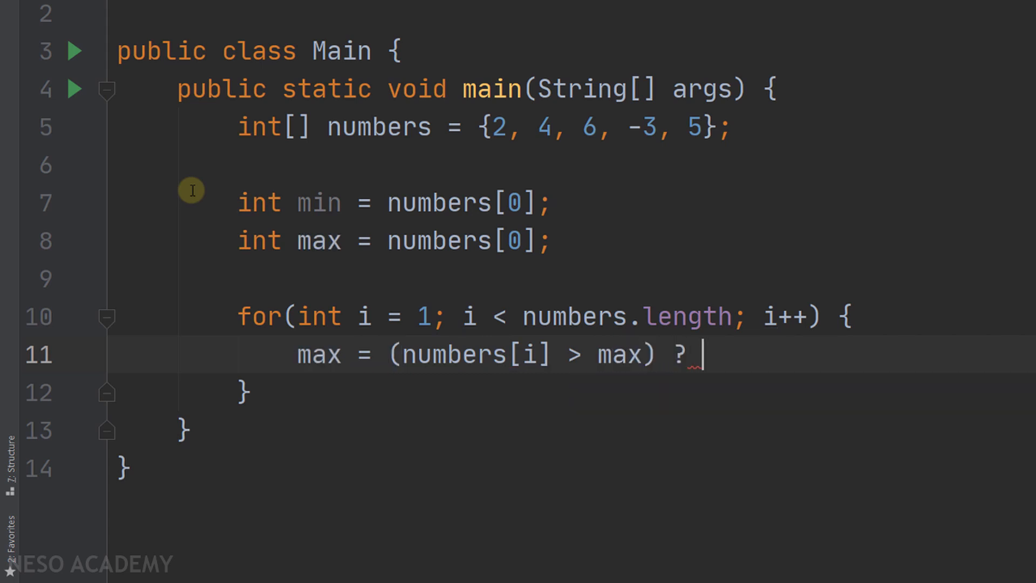
text(numbers[i])
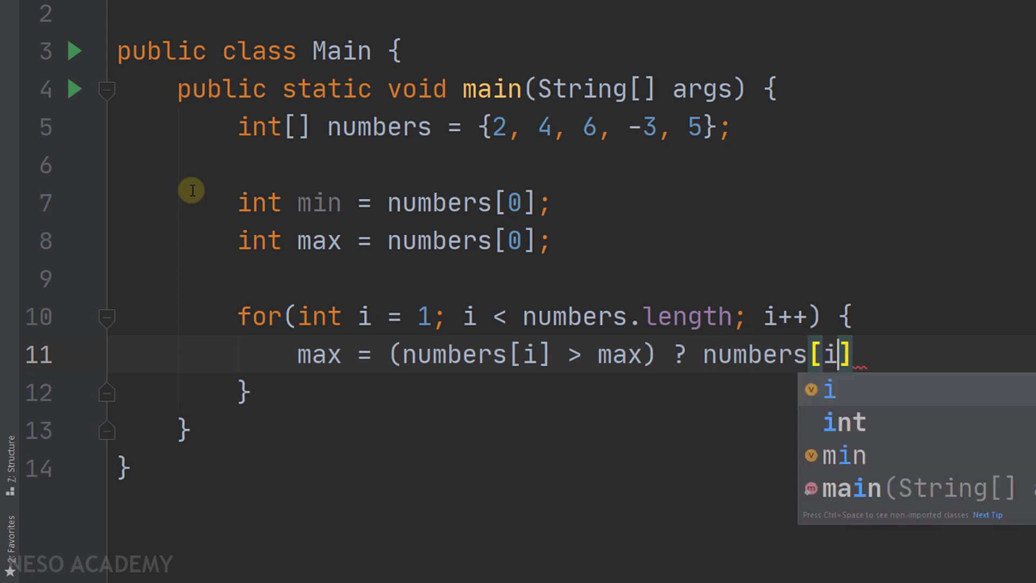
text(:)
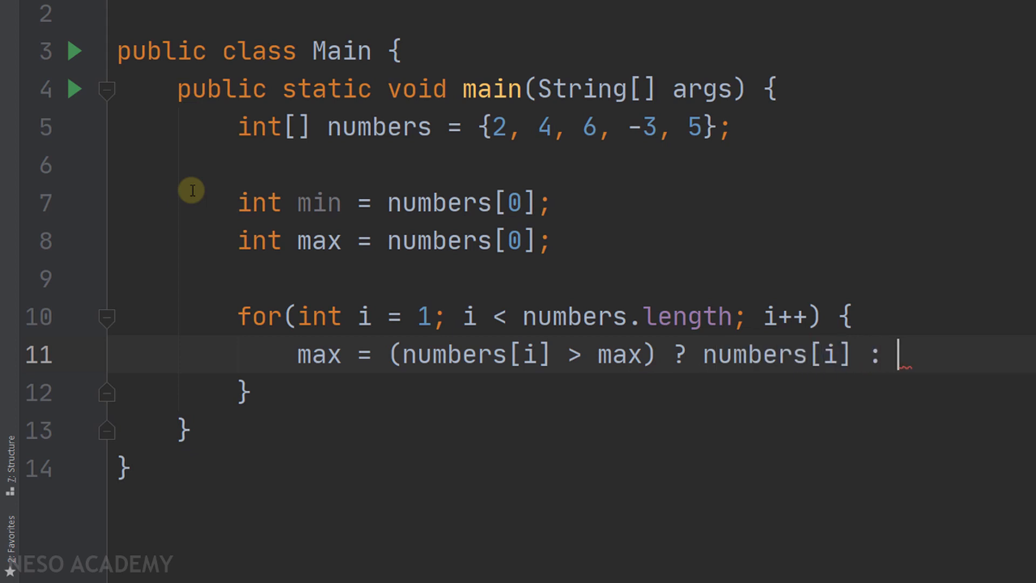
text(max;)
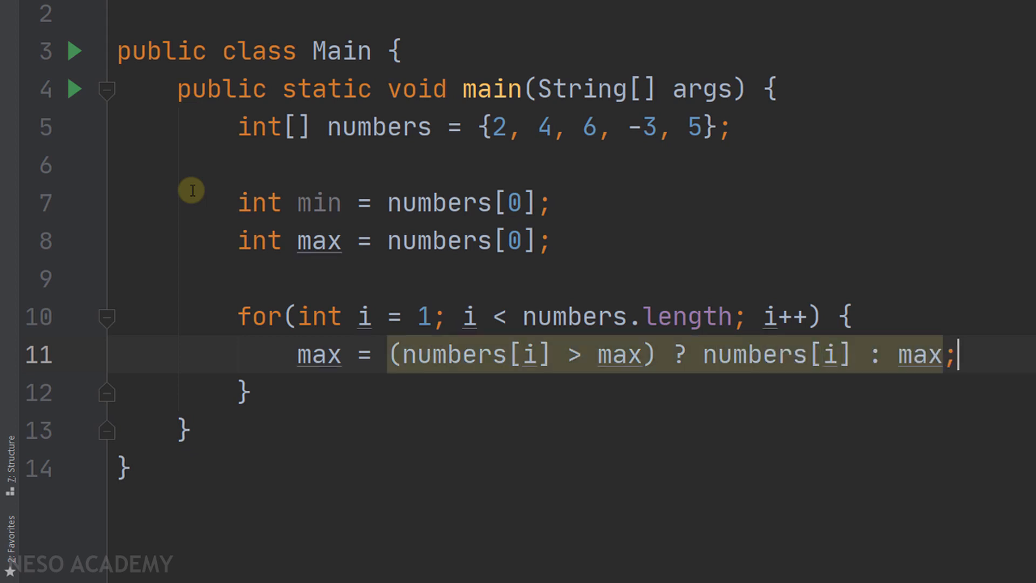
Write 'min = (numbers[i] < min) ? numbers[i] : min;' and leave a blank line after the loop
text(min = (numbers)
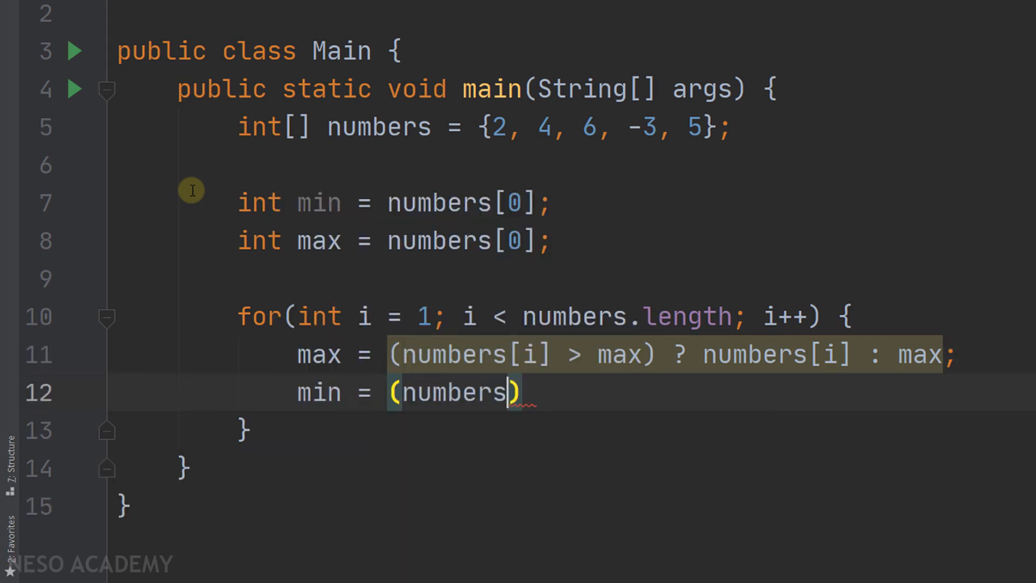
text([i] < min)
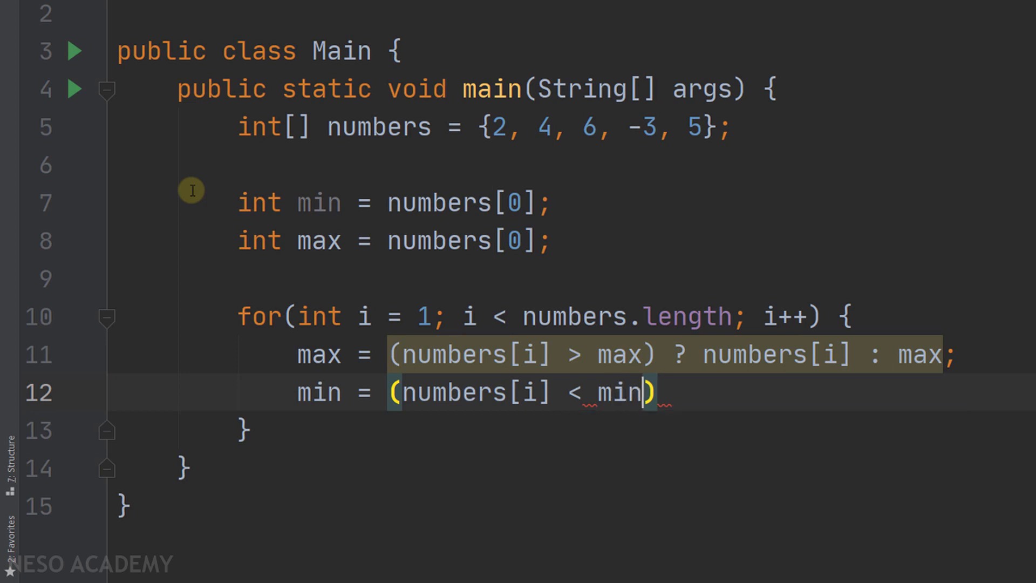
text(? numbers[i)
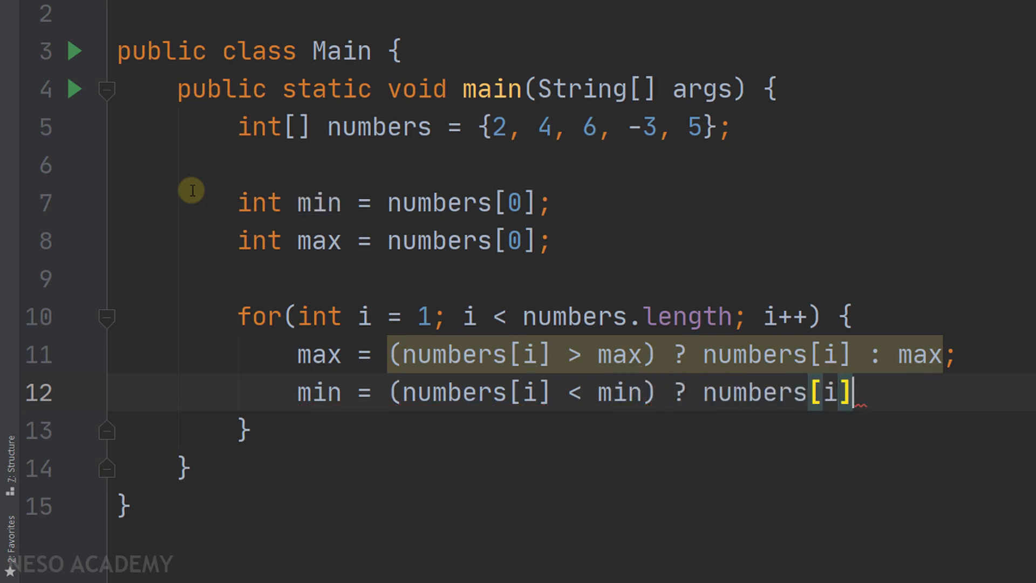
text(: min;)
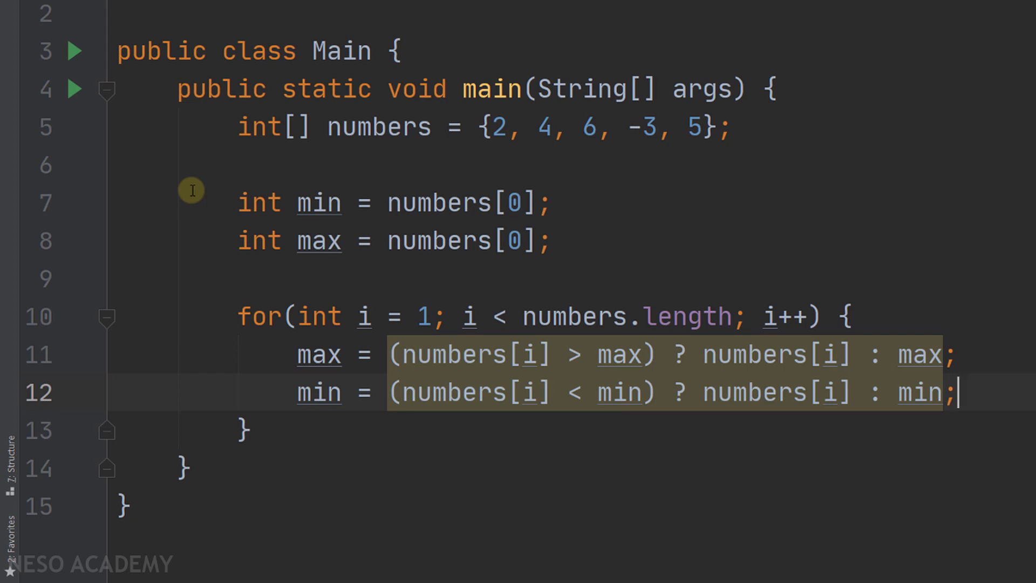
key(Enter)
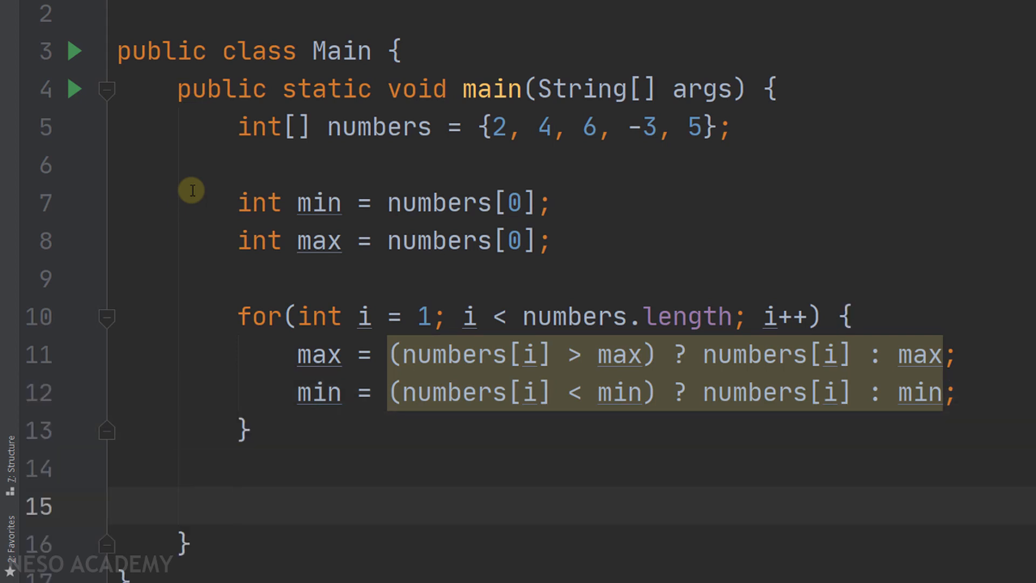
Expand sout to System.out.println("max= " + max + ", min= " + min); after the loop
text(so)
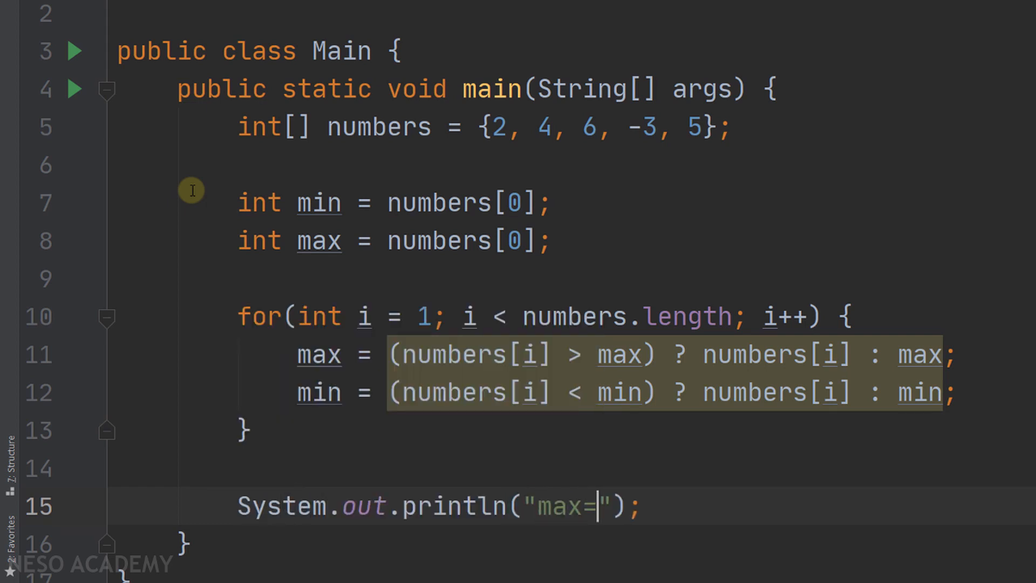
text(+ max)
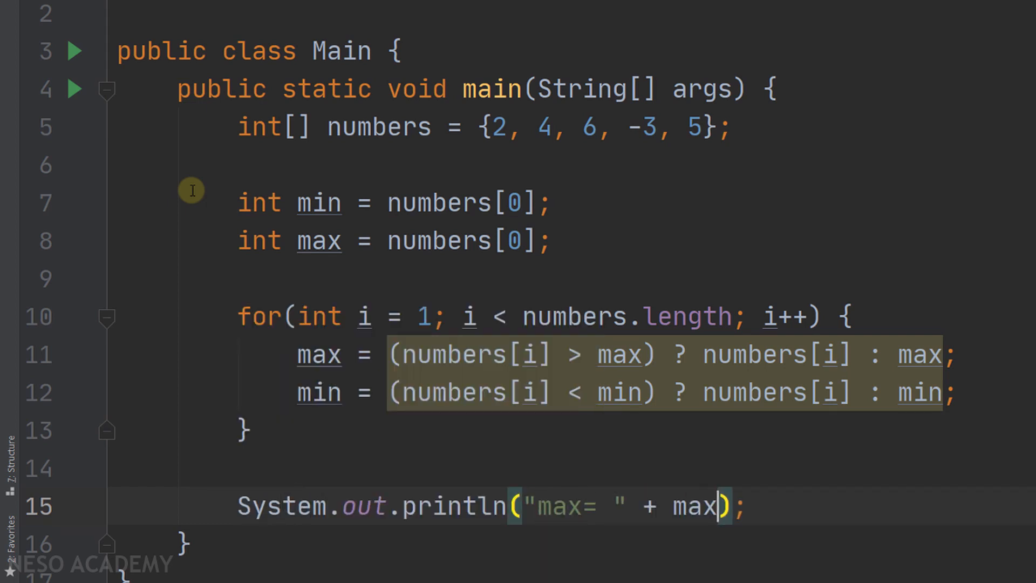
text(+ ", min=)
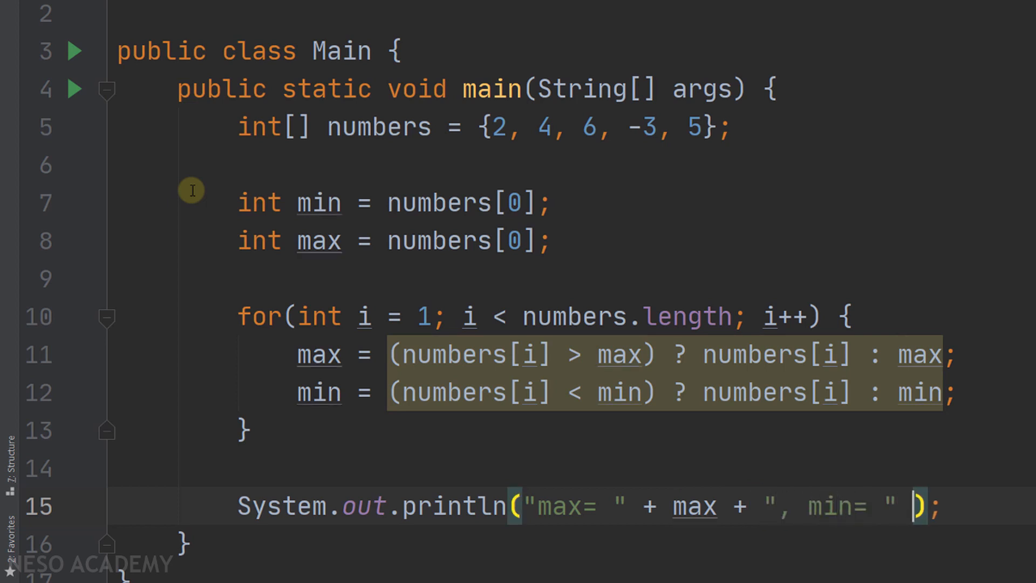
text(+ min)
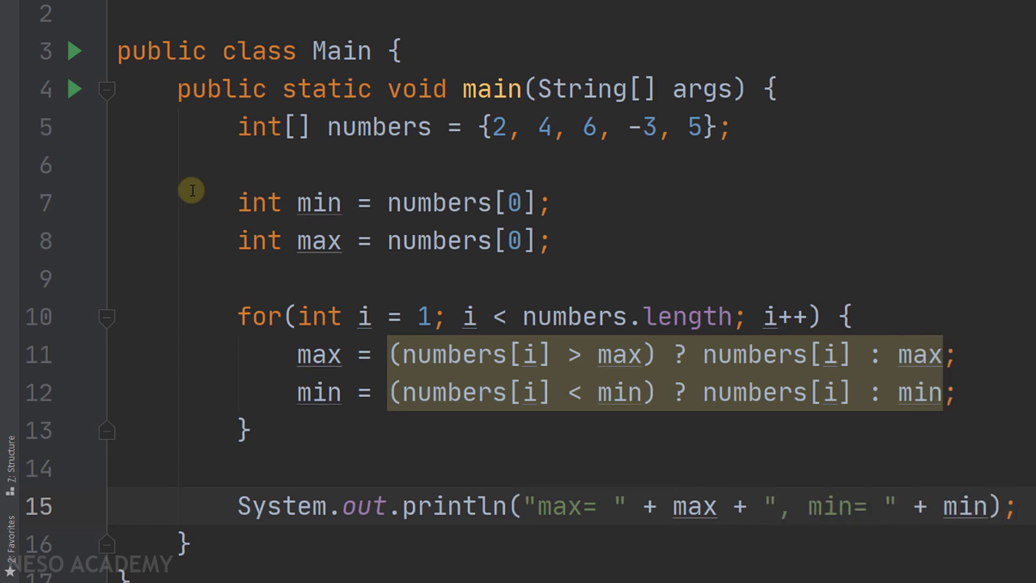
Run the program and check the console output max= 6, min= -3
click(34, 289)
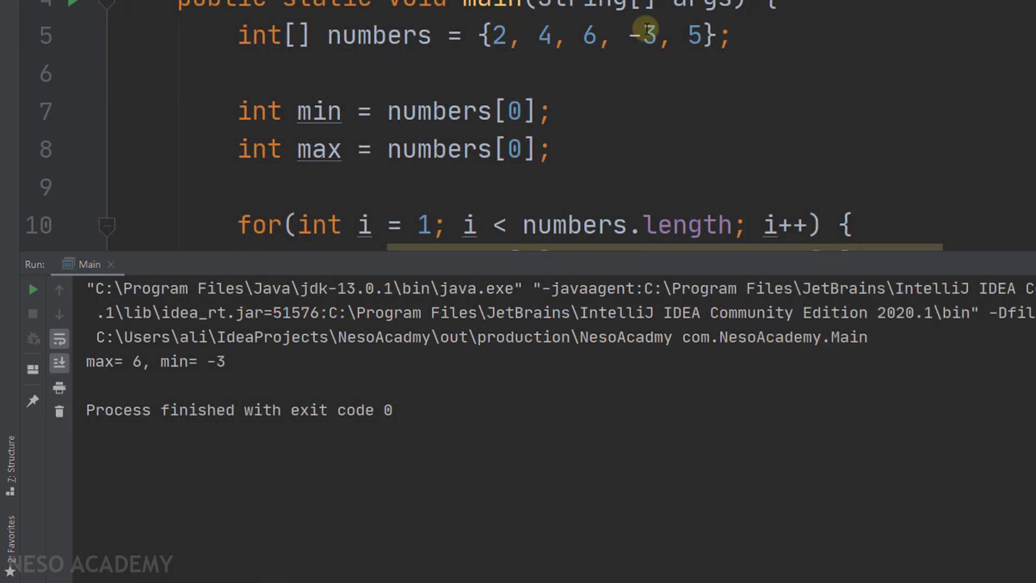
double_click(137, 361)
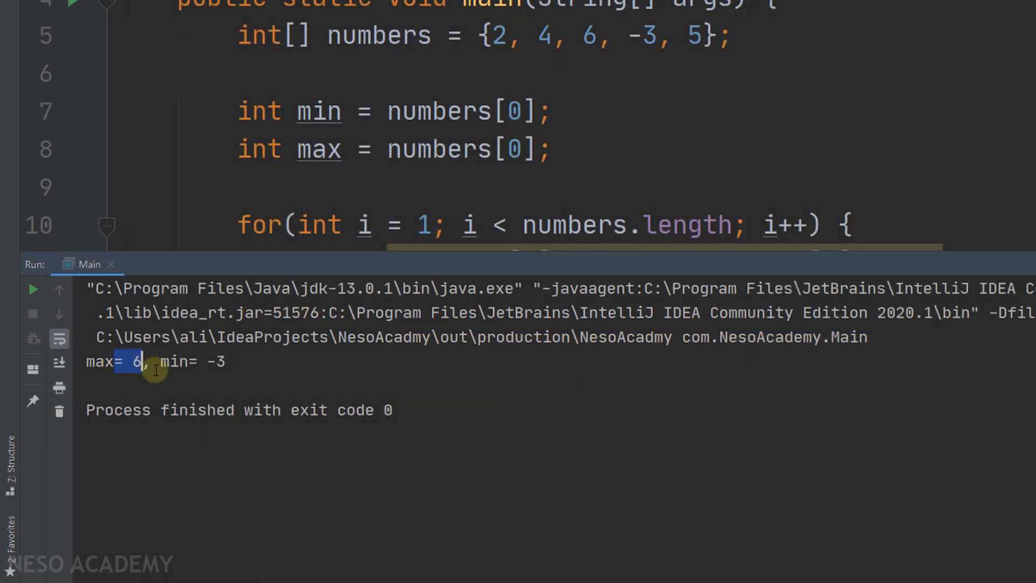